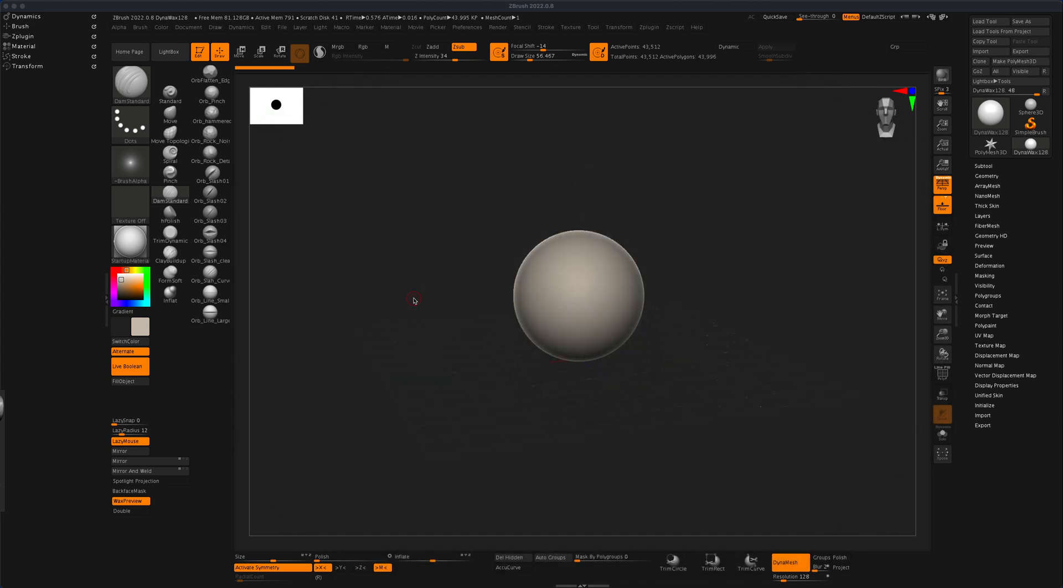
mouse_move(411, 301)
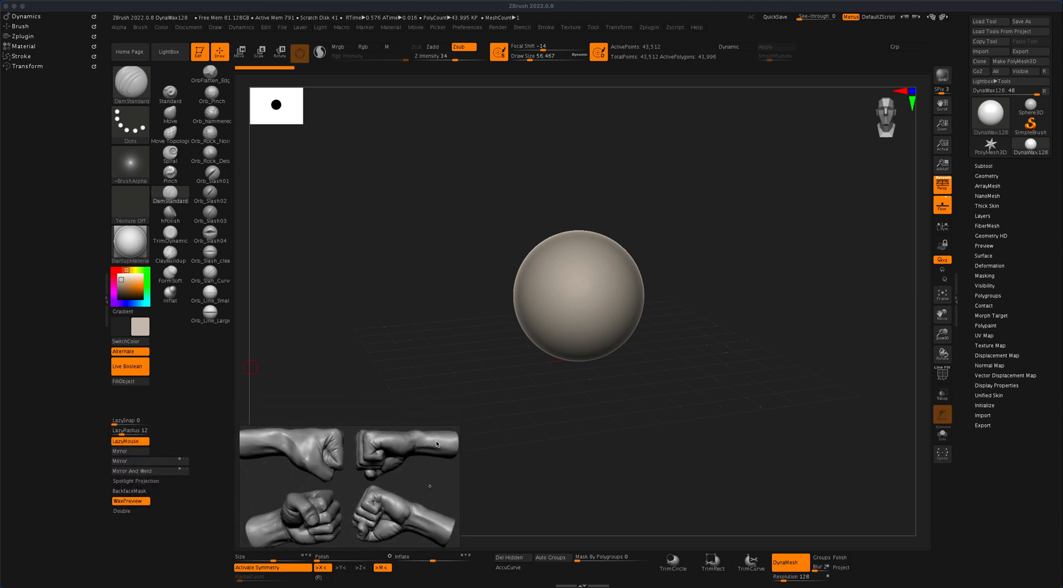
mouse_move(333, 476)
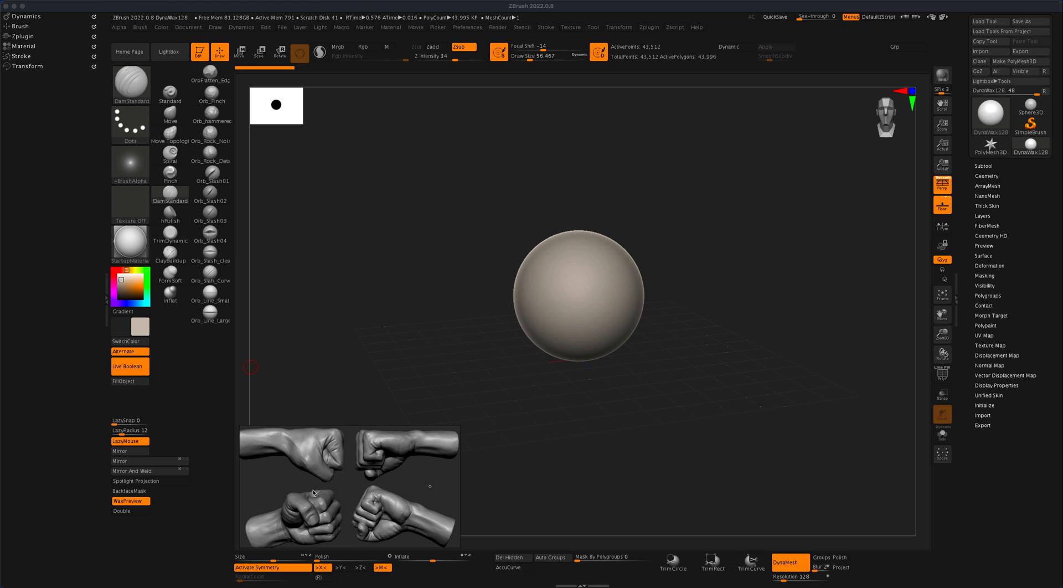
mouse_move(683, 412)
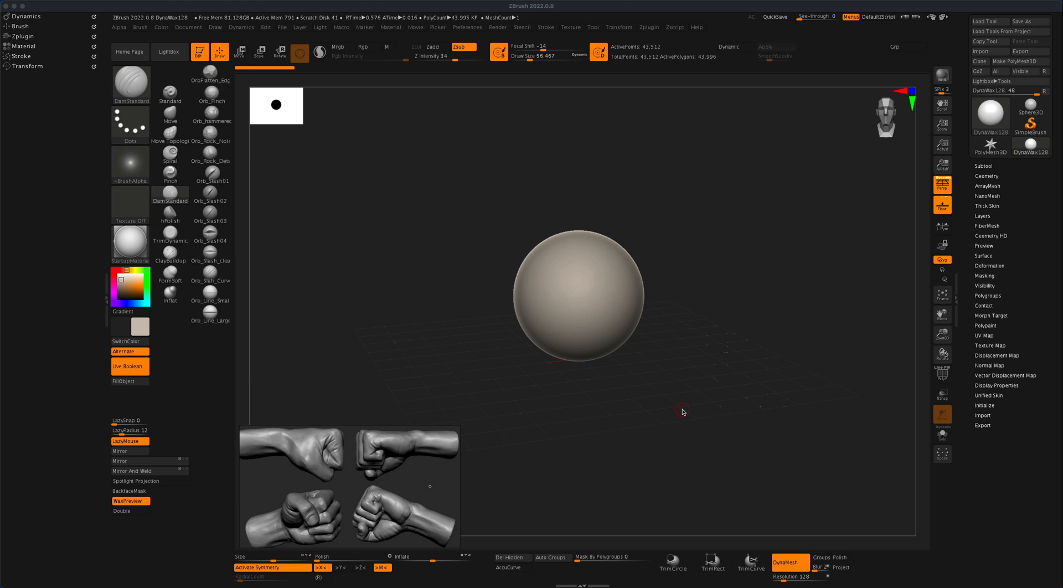
mouse_move(675, 436)
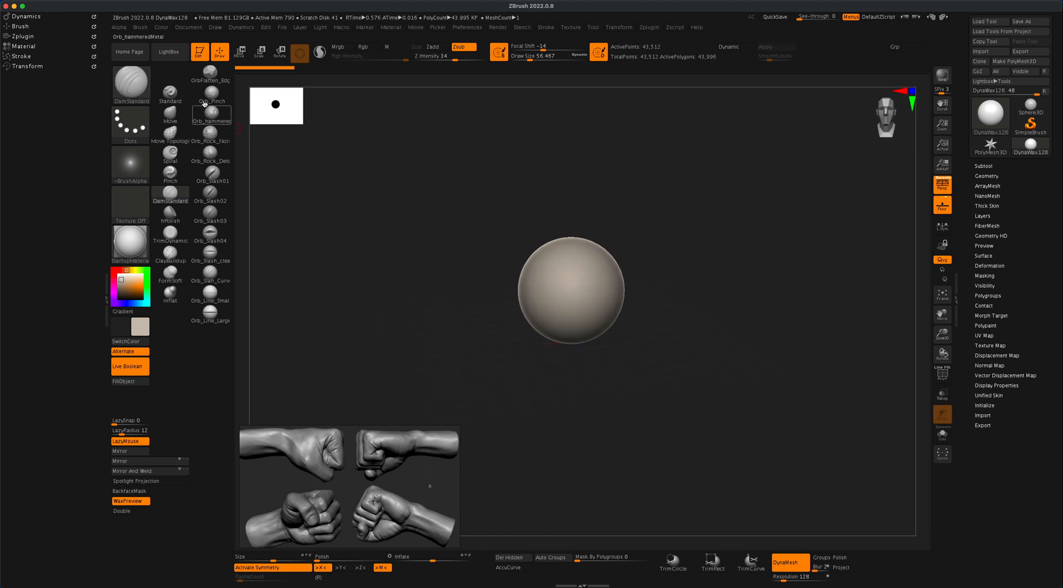
- Load the mannequin hand project from LightBox's Project folder, closing the sphere project
click(169, 51)
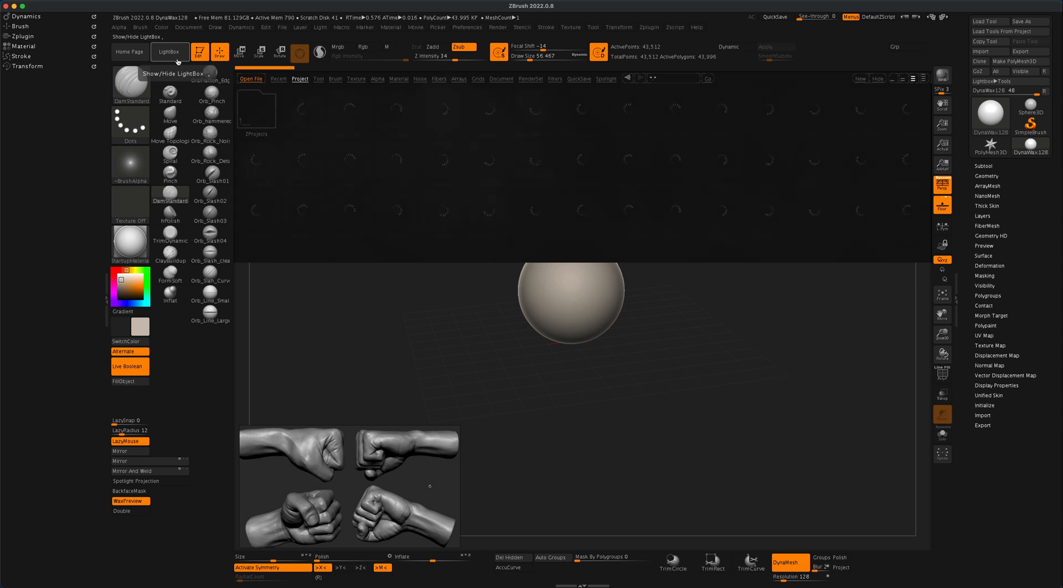
click(299, 79)
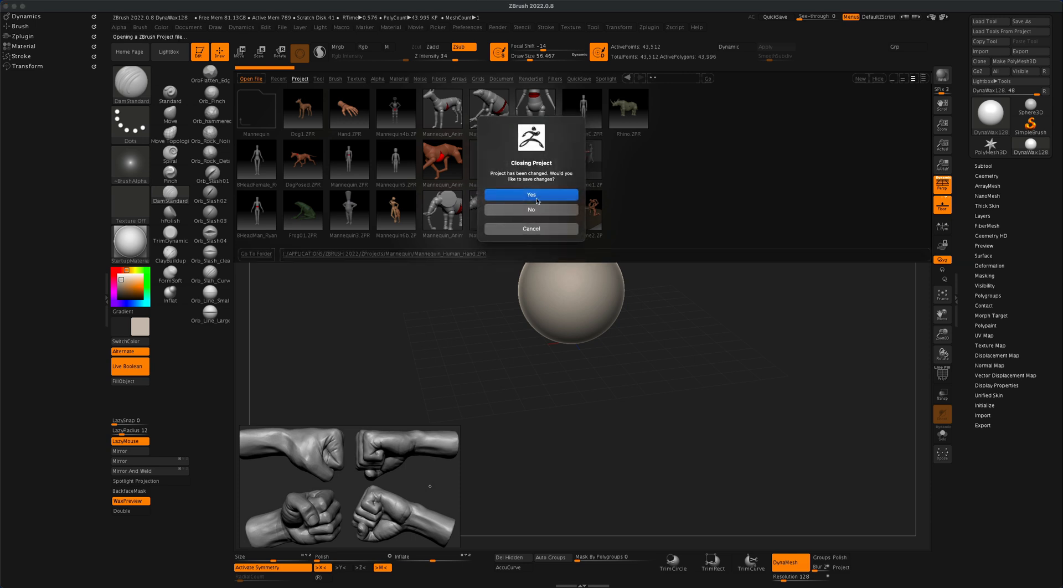
click(531, 208)
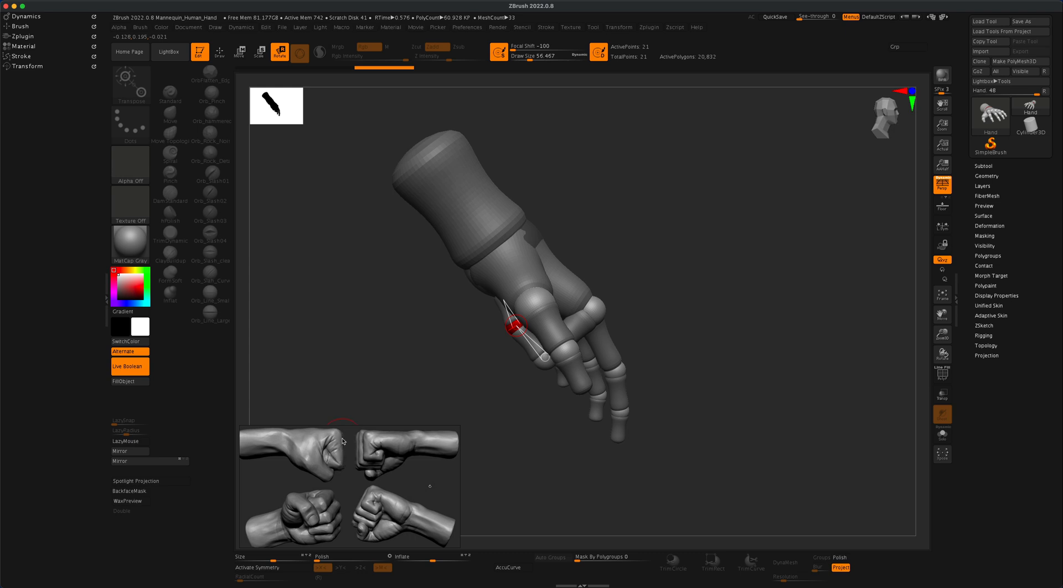
mouse_move(341, 473)
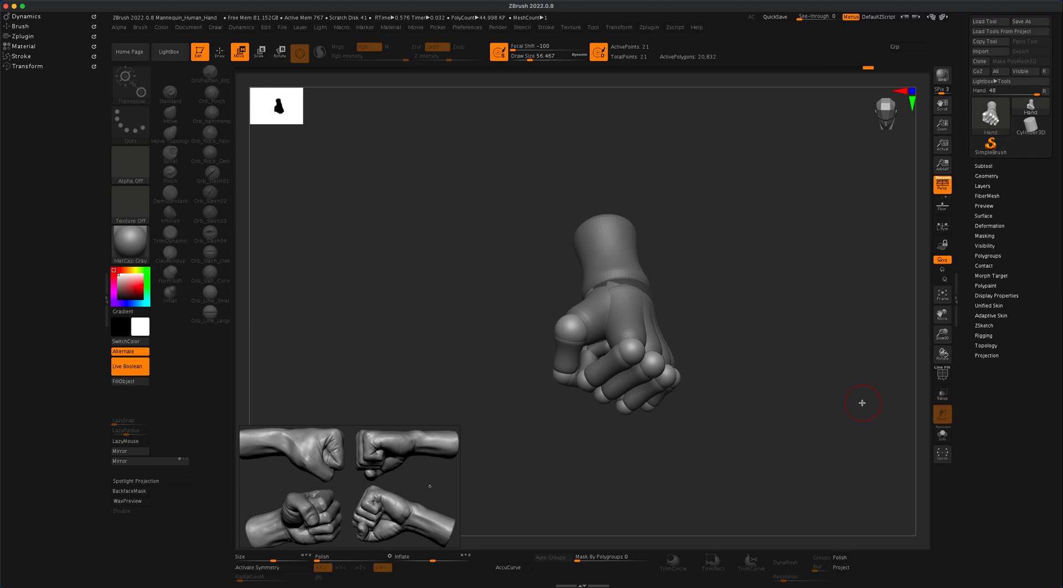
mouse_move(995, 326)
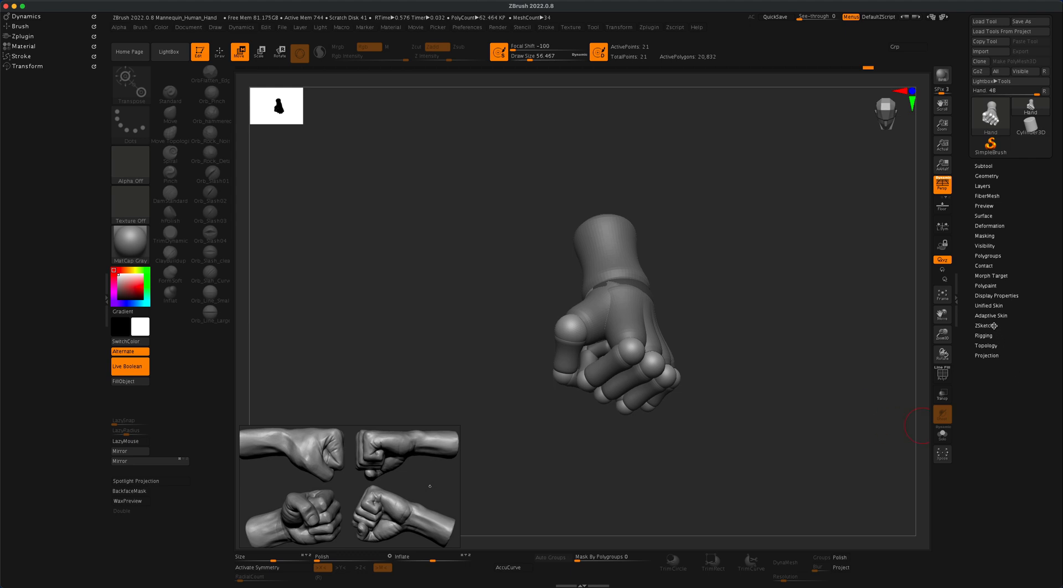
mouse_move(984, 316)
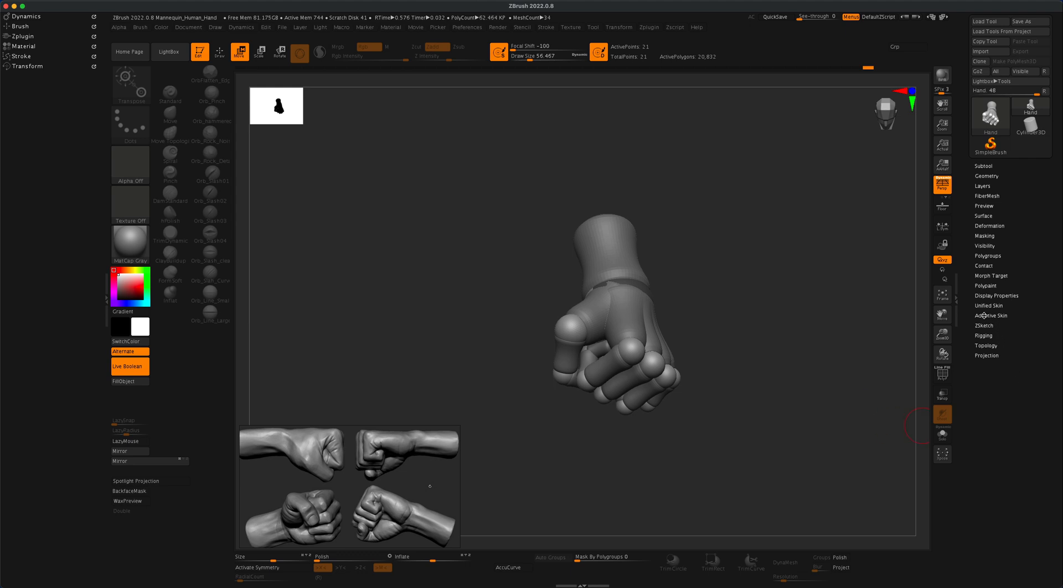
- Expand the Adaptive Skin panel in the Tool palette for the posed mannequin fist
click(991, 315)
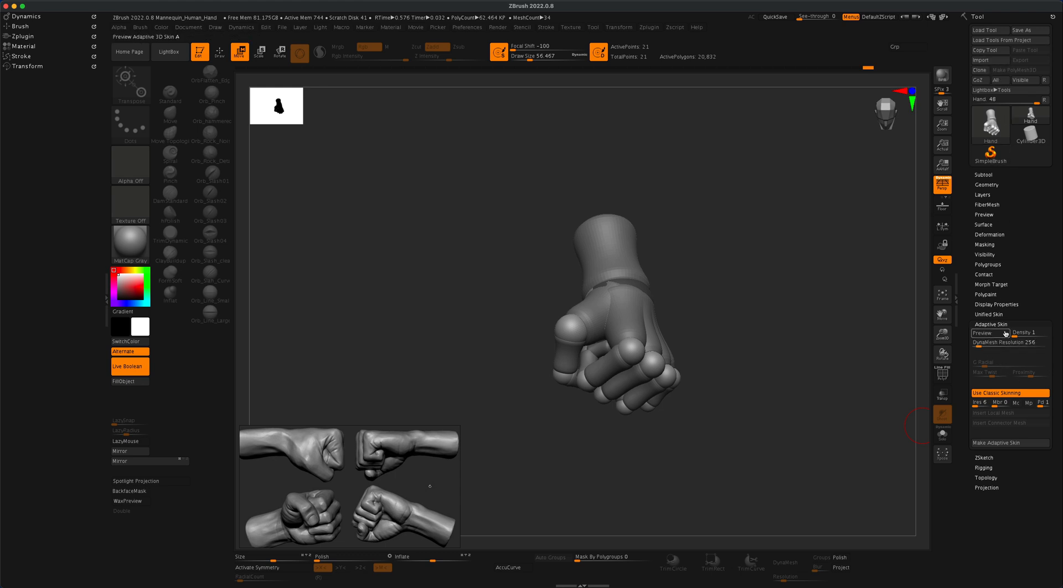
mouse_move(1030, 332)
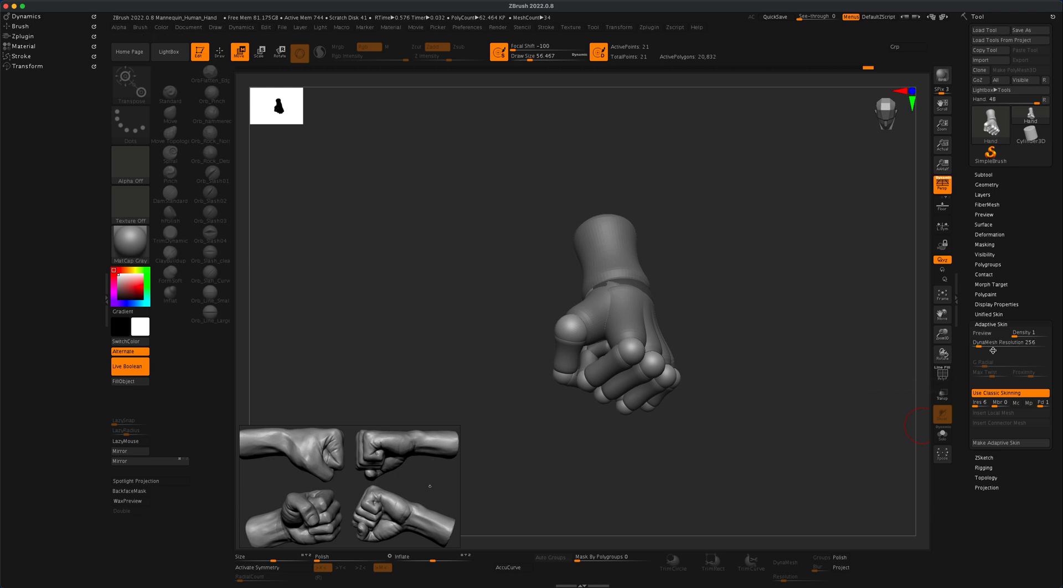
mouse_move(990, 453)
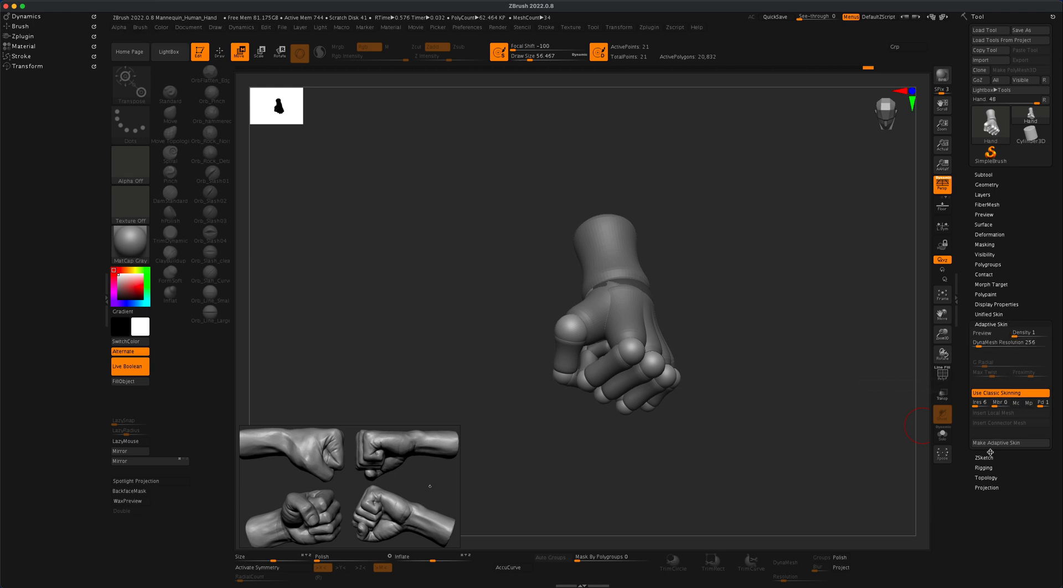
mouse_move(1009, 443)
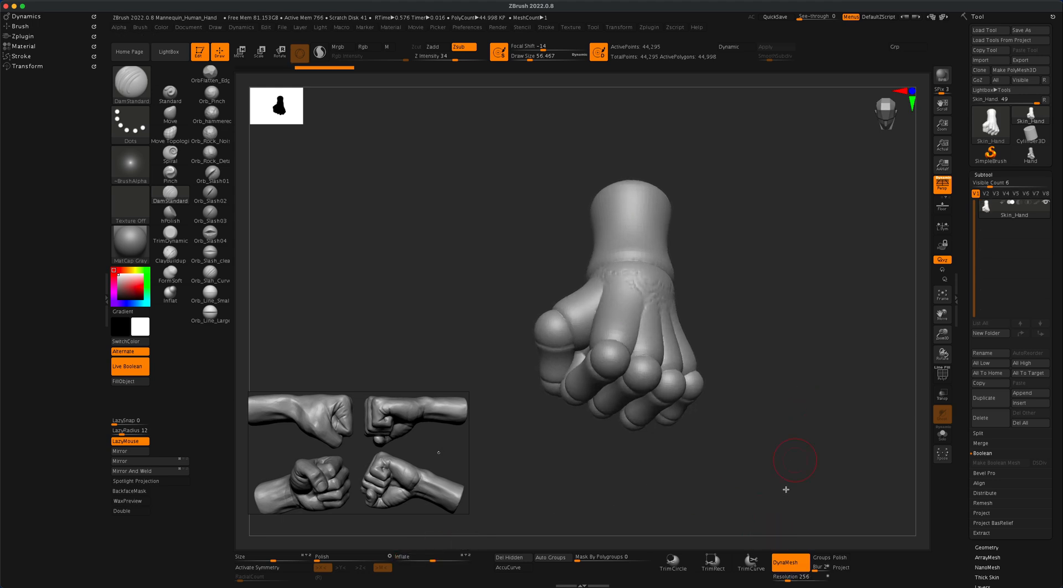
- Generate the adaptive skin, producing the unified Skin_Hand mesh from the posed fist
click(787, 561)
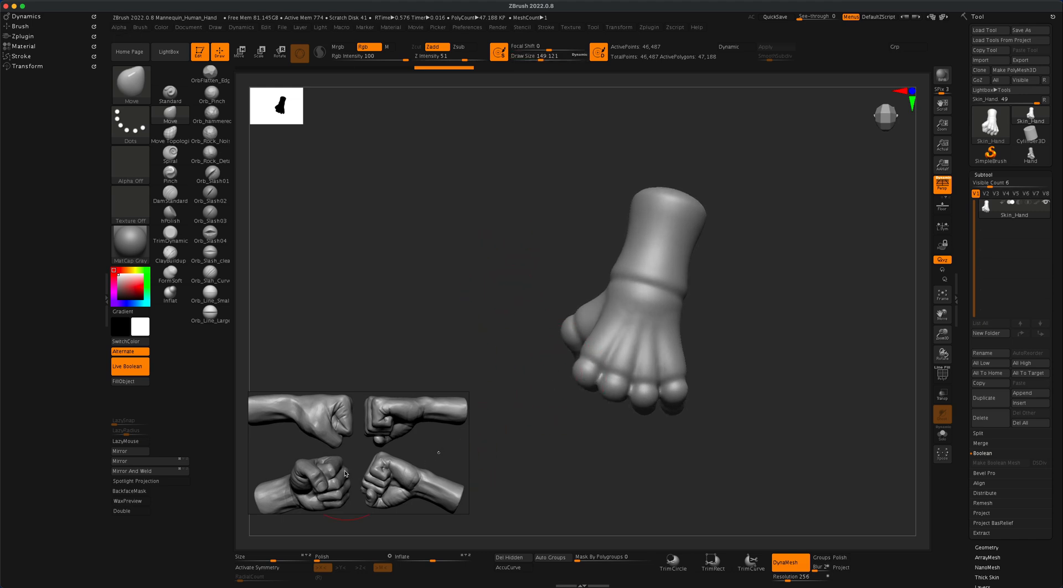
mouse_move(575, 348)
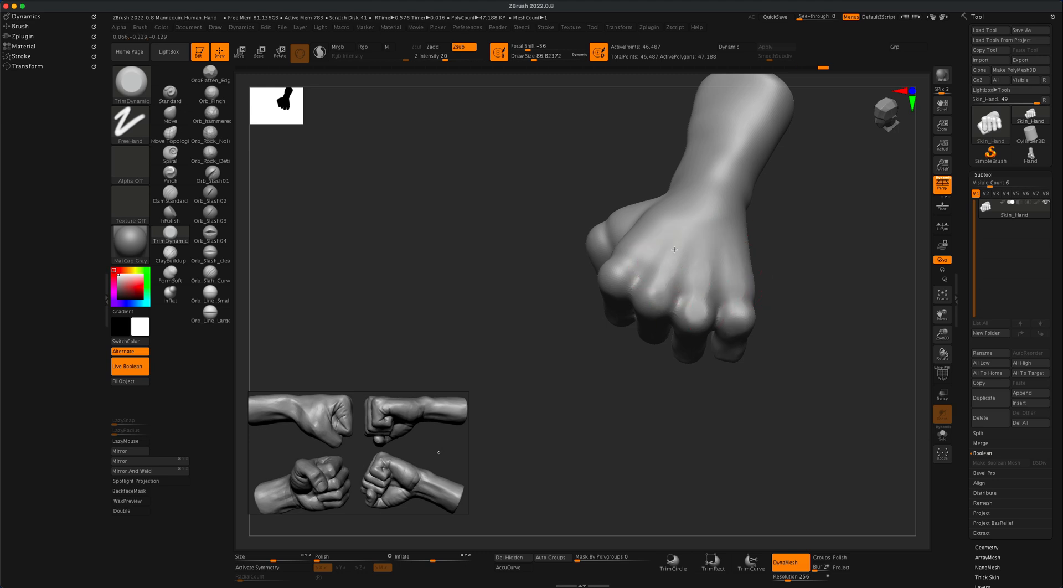
mouse_move(673, 230)
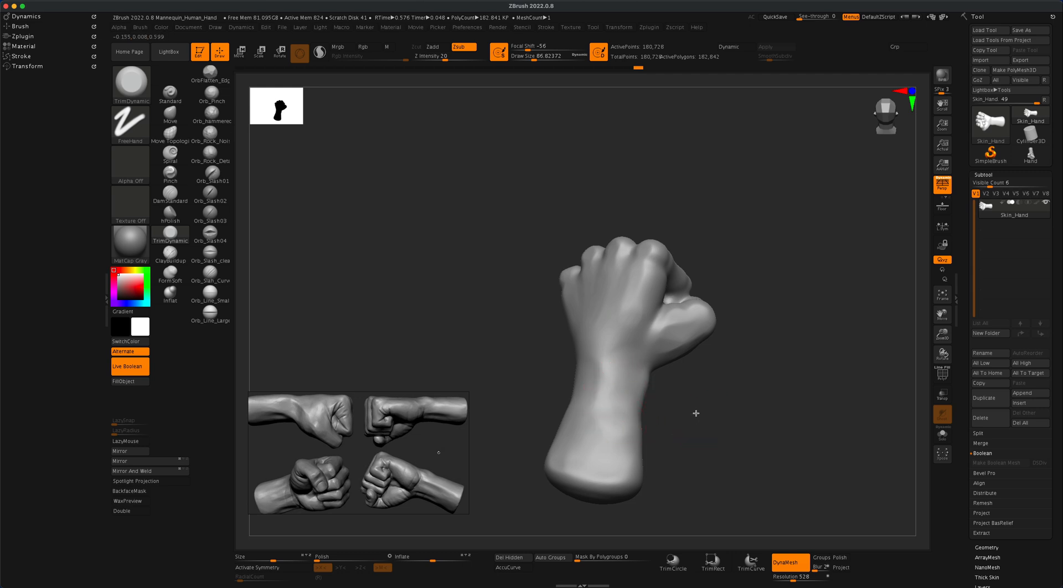
- Orbit the Skin_Hand fist so the curled fingers face the viewer from the palm side
drag(624, 312, 692, 414)
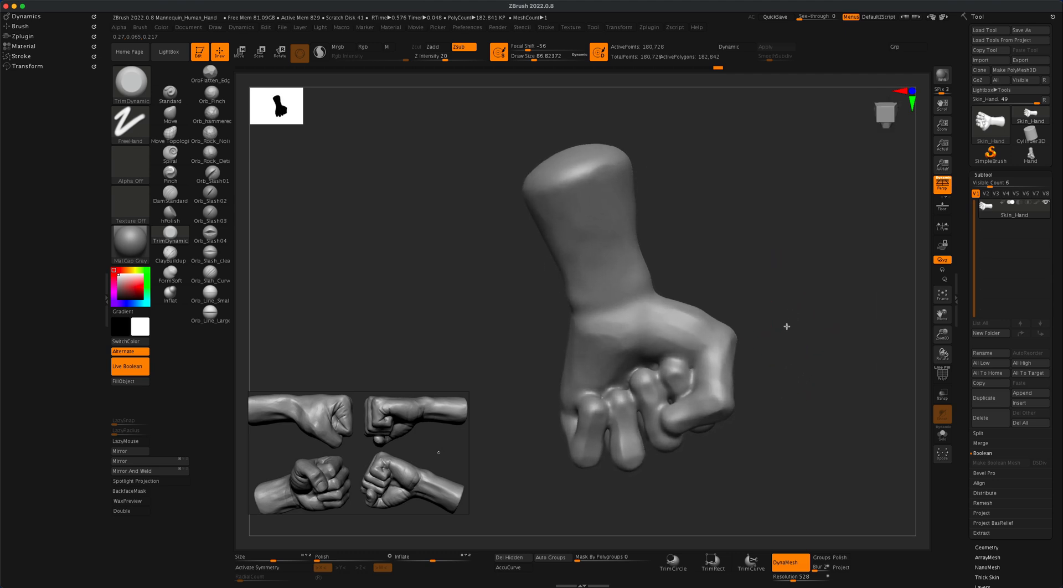
- Select the DamStandard brush for carving the inner forearm tendon crease
click(170, 197)
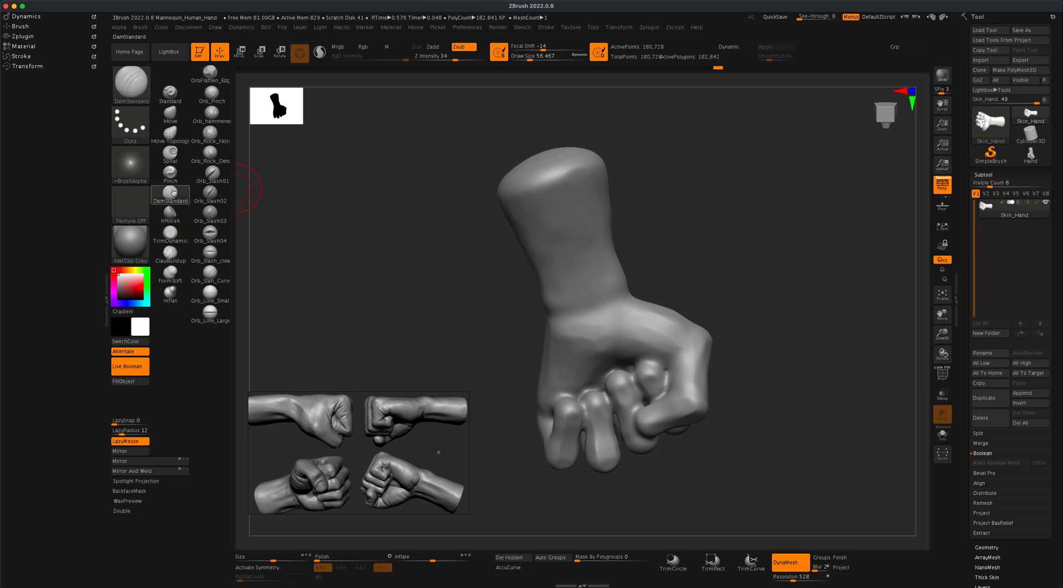
mouse_move(624, 312)
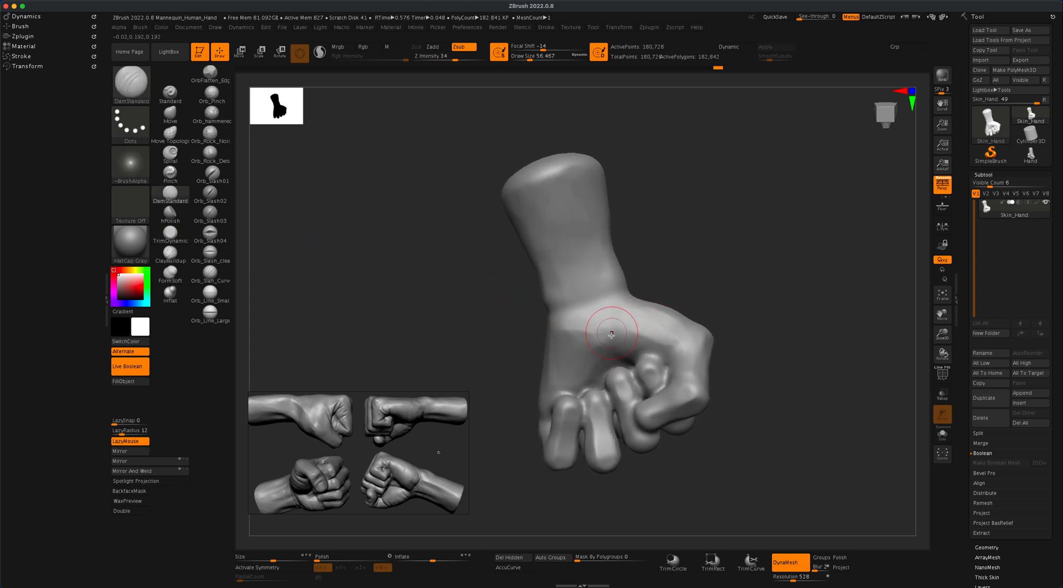
mouse_move(308, 487)
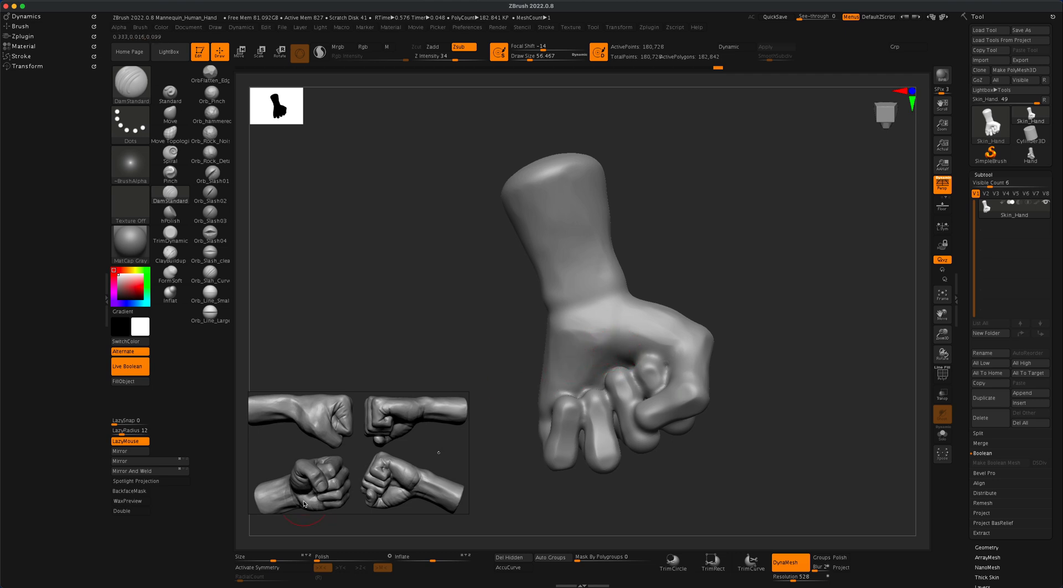
mouse_move(582, 334)
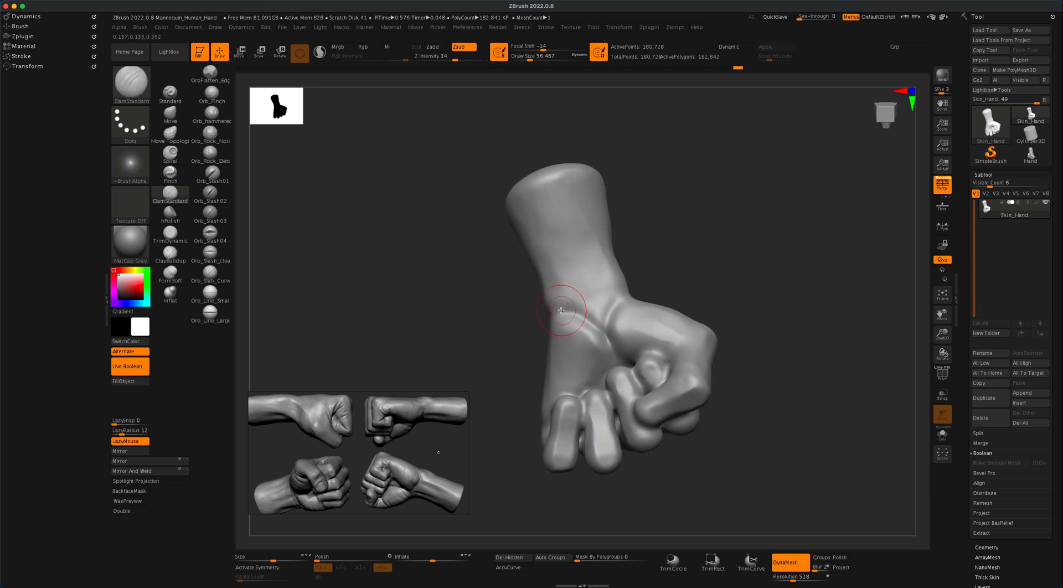
mouse_move(588, 322)
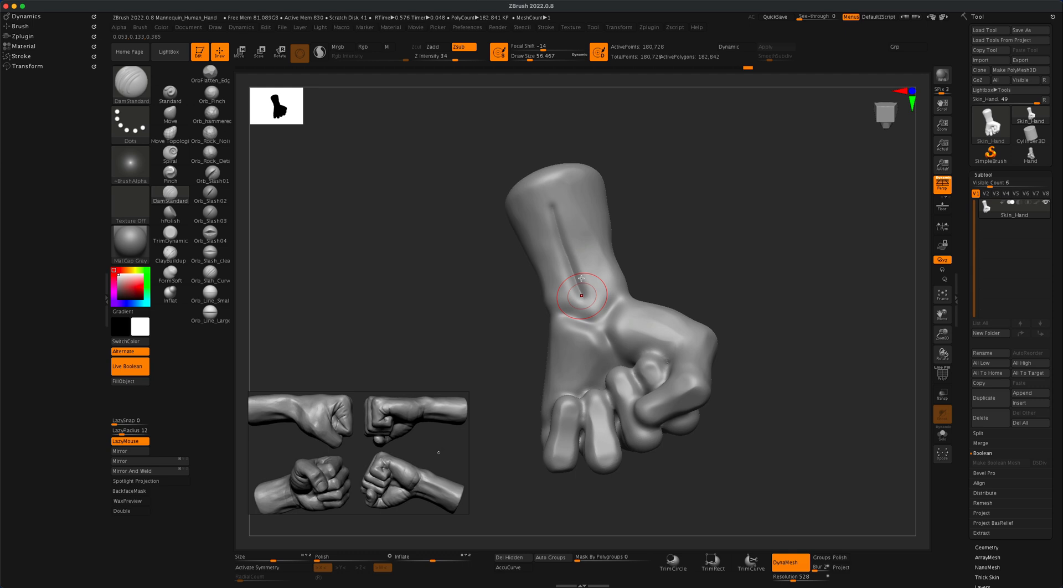
mouse_move(573, 234)
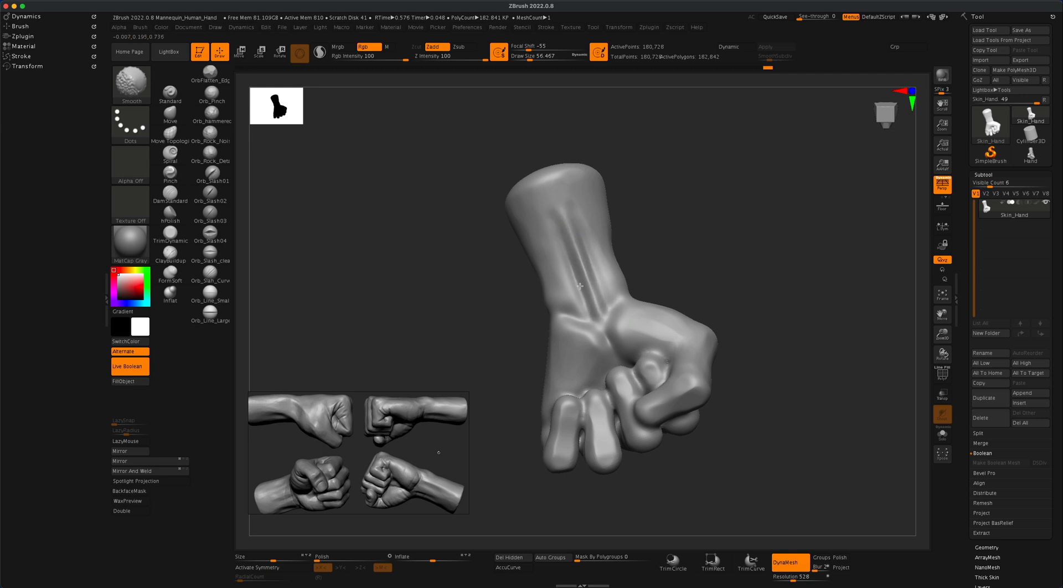
mouse_move(574, 223)
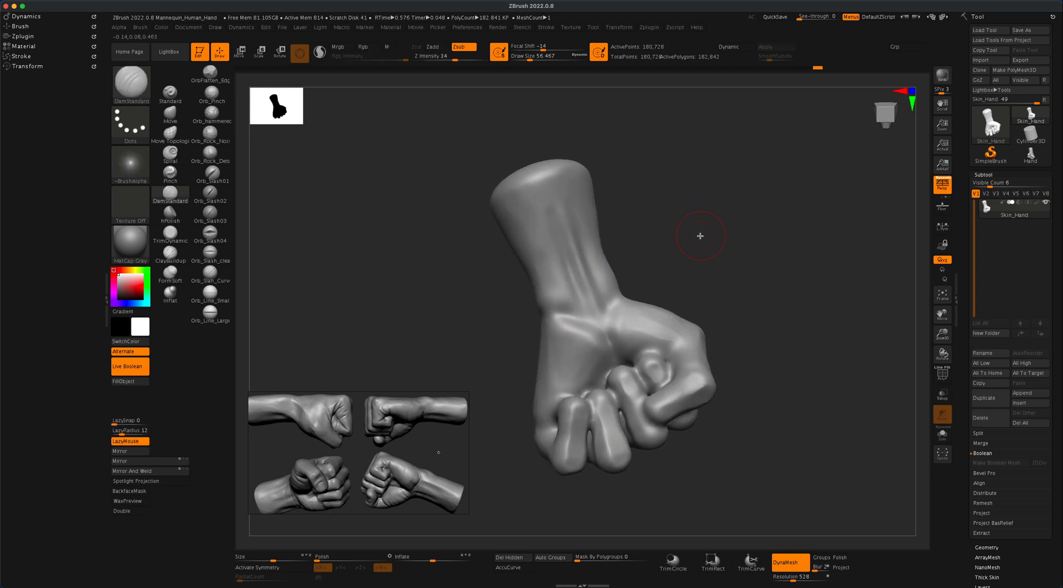
mouse_move(622, 336)
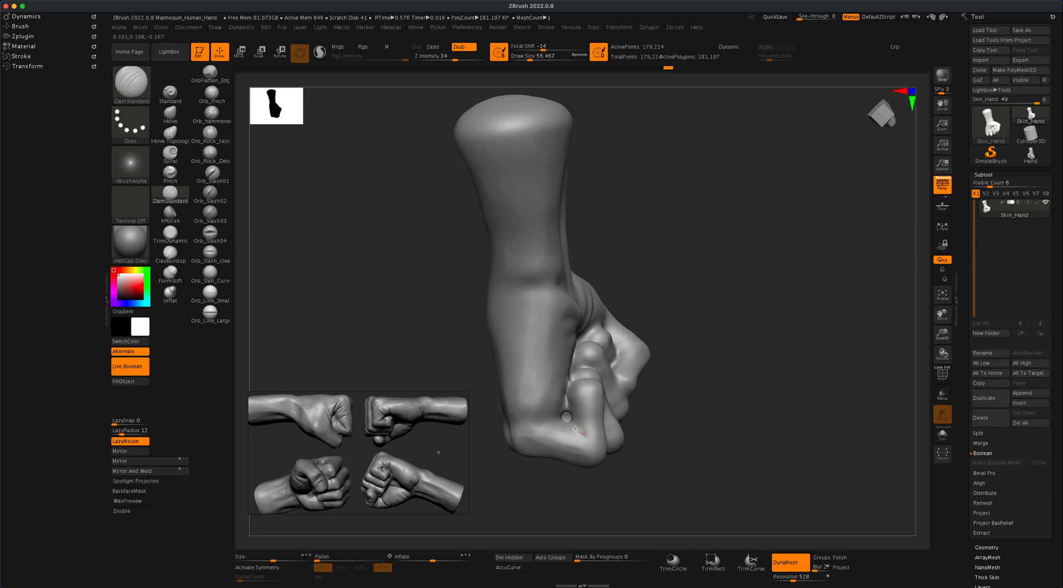
mouse_move(582, 434)
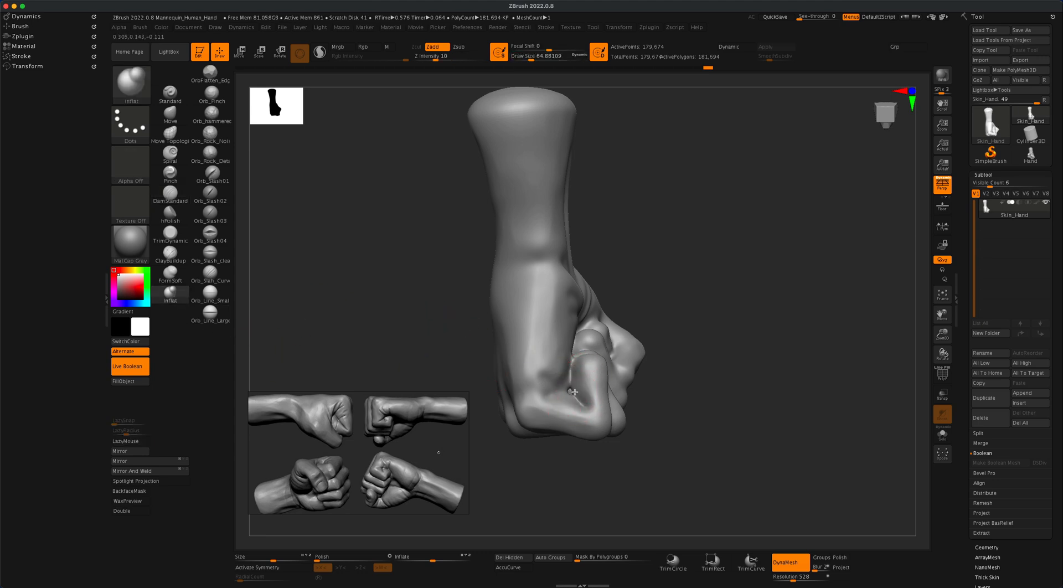
- Use the Inflat brush beside the thumb, then return to DamStandard for the thumb crease
click(522, 362)
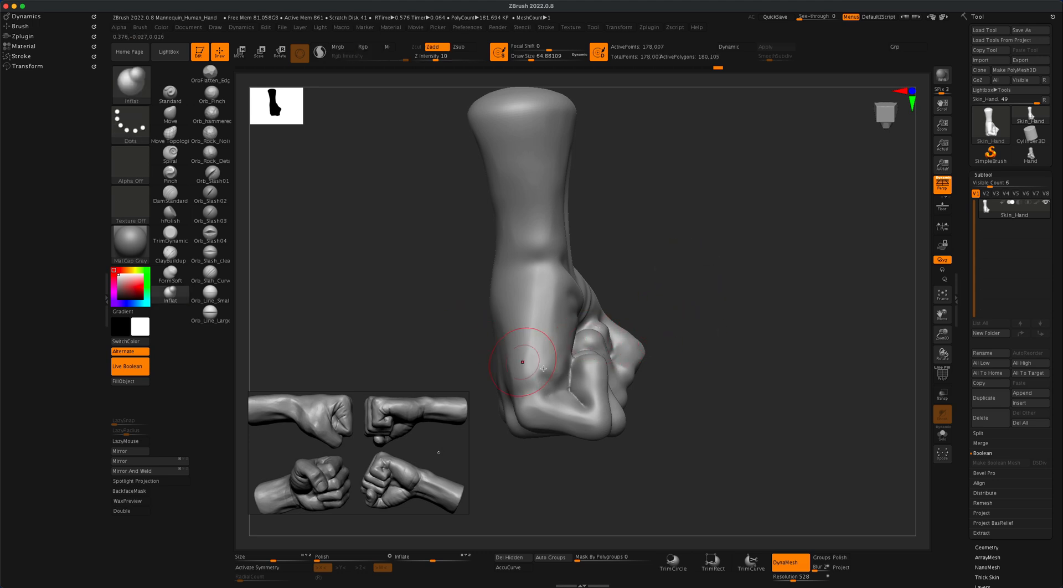
click(170, 201)
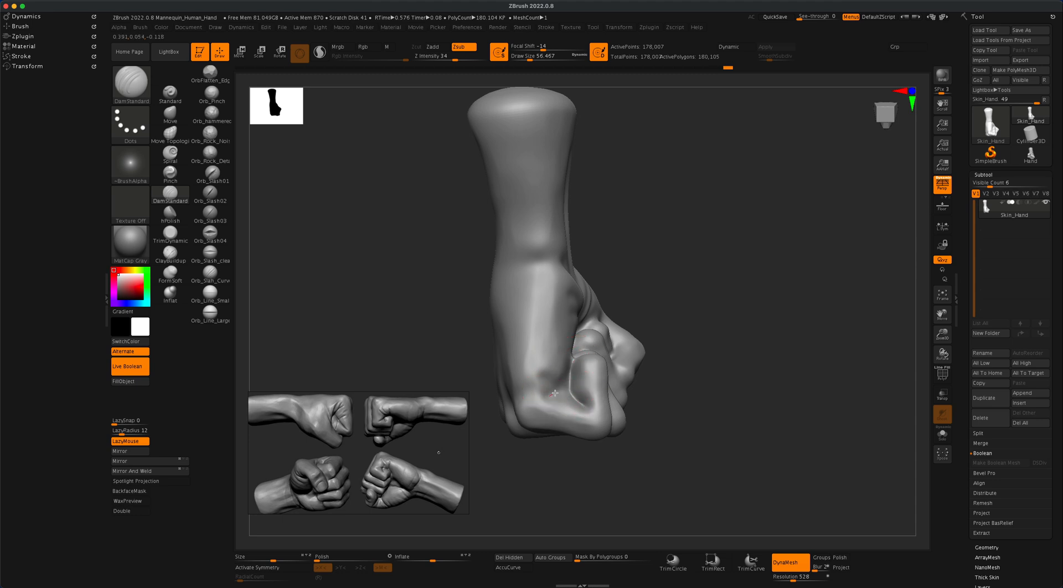
mouse_move(547, 377)
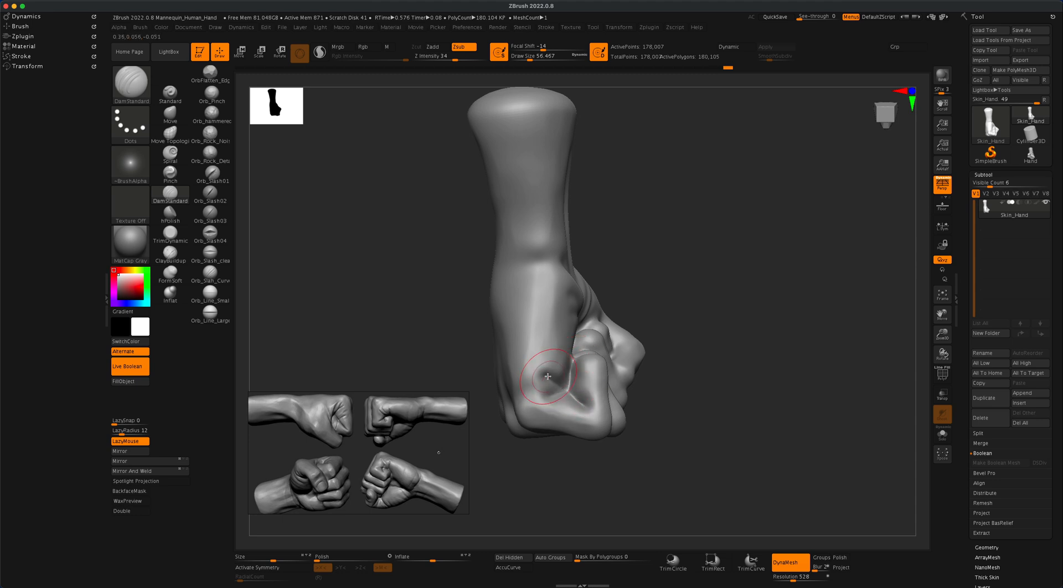
mouse_move(690, 322)
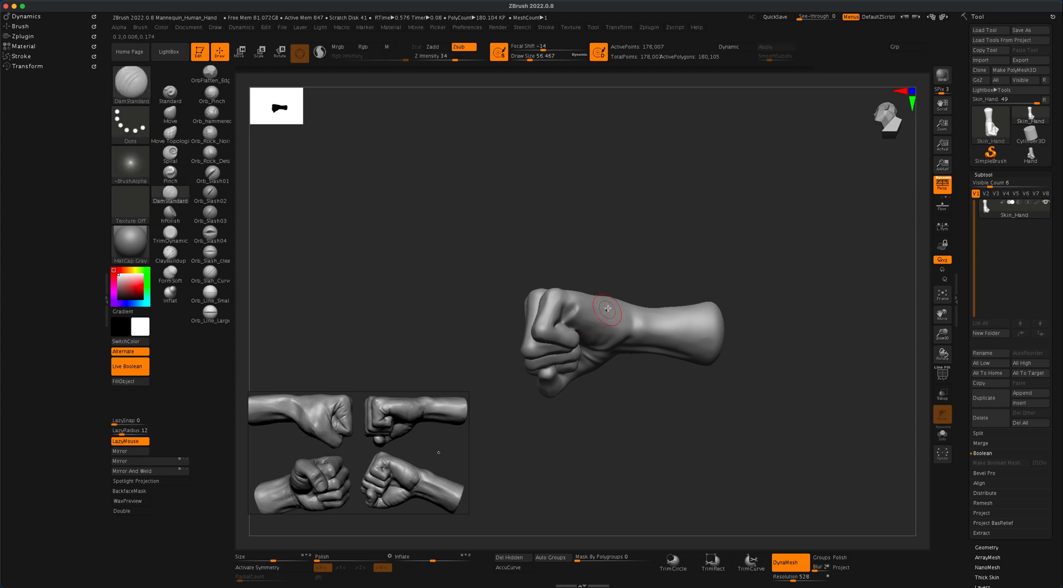
- Switch to a colour-painting brush for further detailing of the fist
click(130, 124)
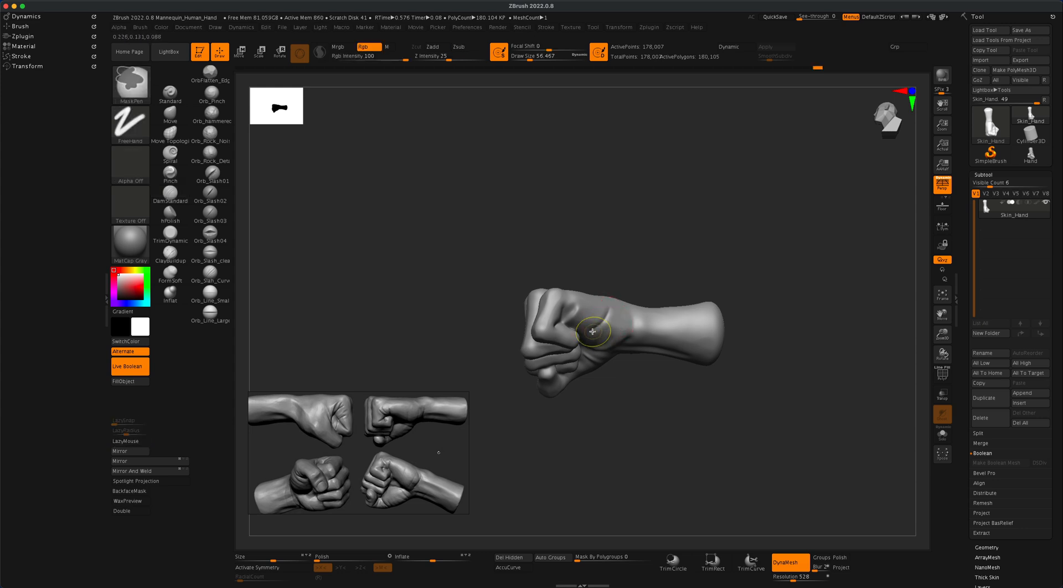